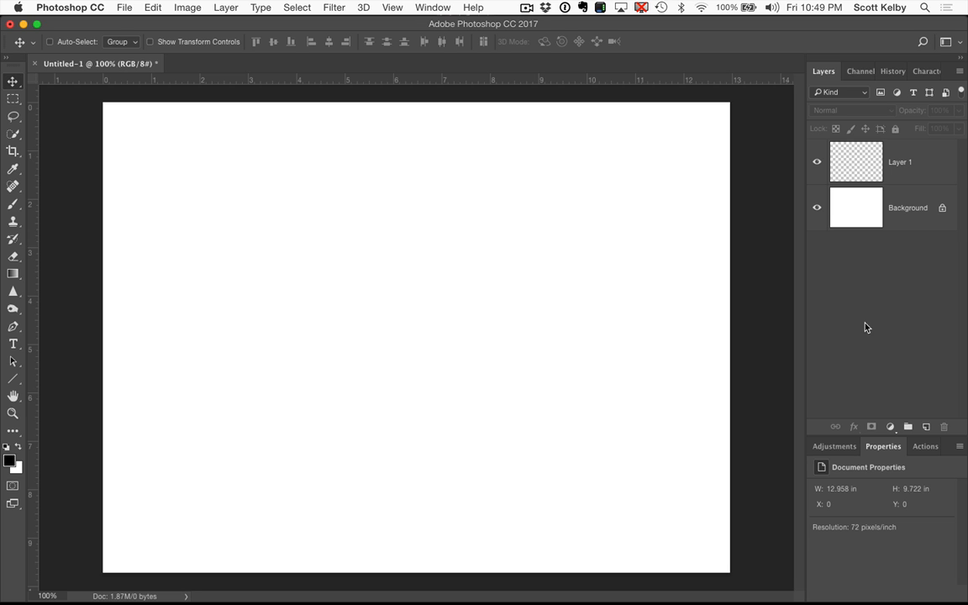
mouse_move(904, 173)
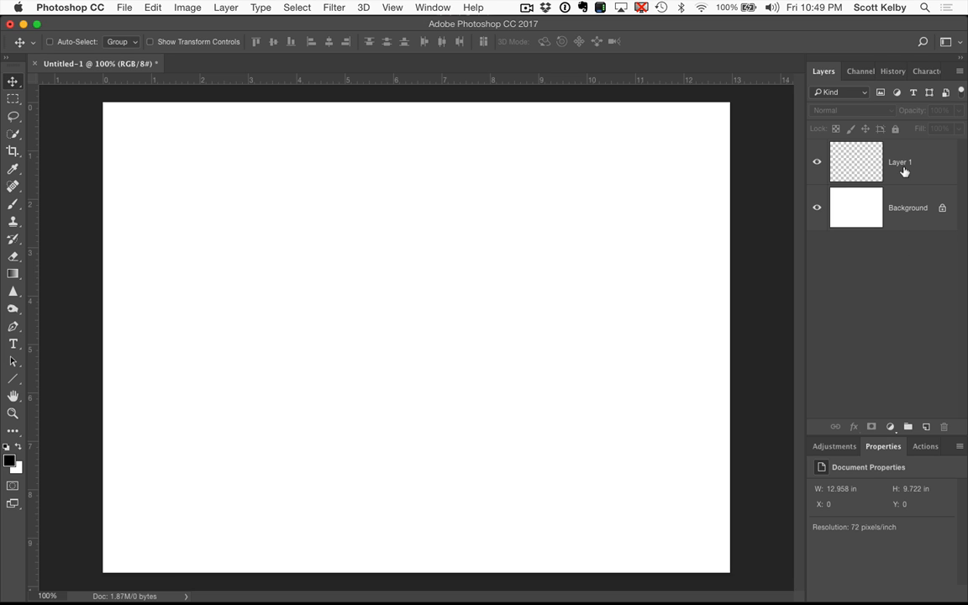
Select the empty Layer 1 above the Background as the active layer
click(900, 161)
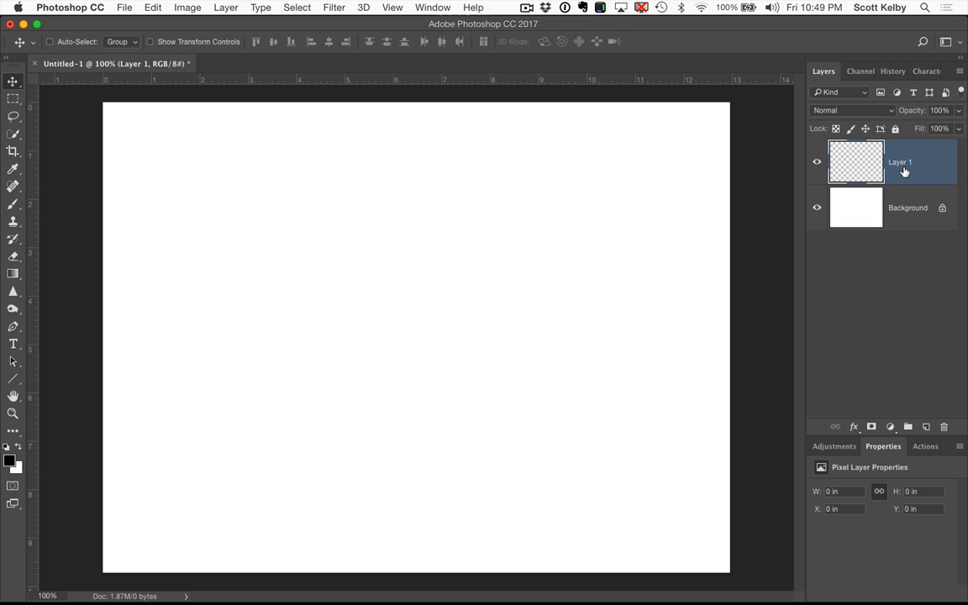
Open the Filter menu to reach Render > Tree
click(333, 7)
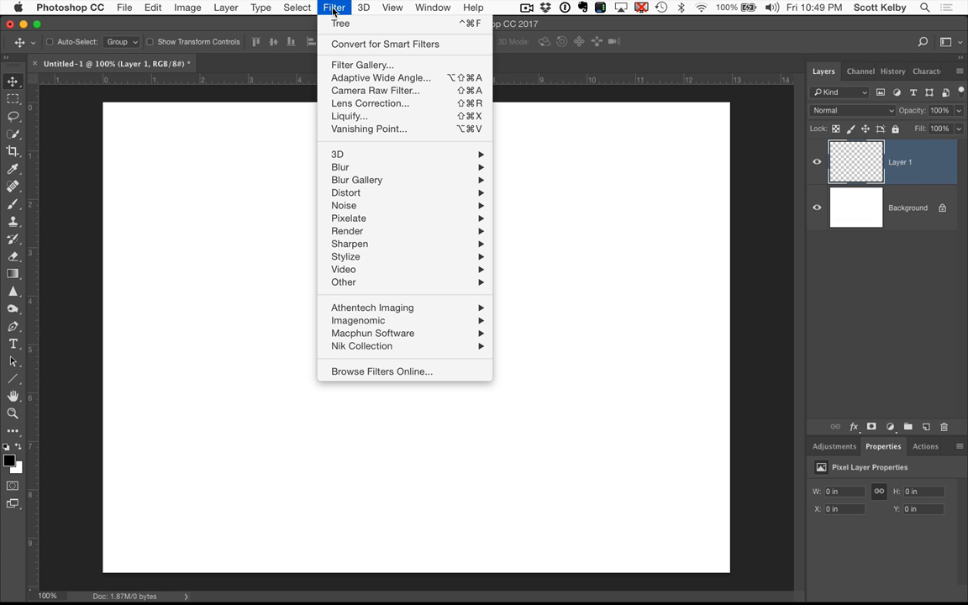
mouse_move(345, 193)
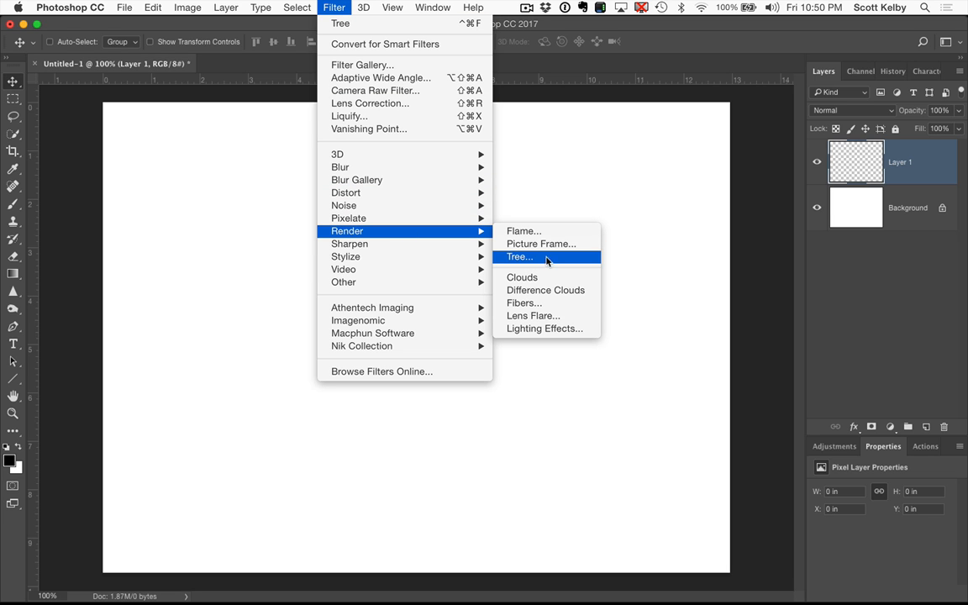
mouse_move(552, 261)
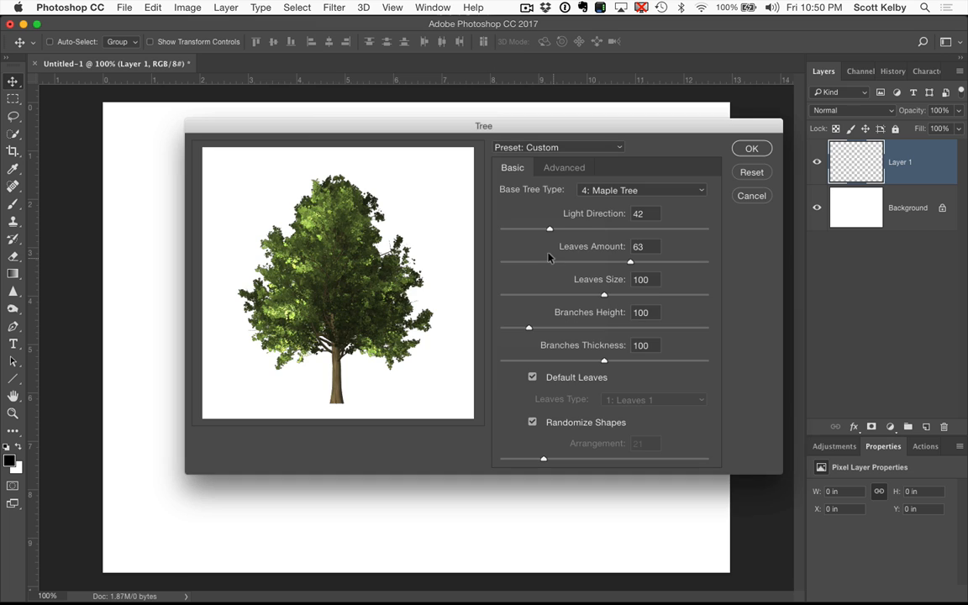
Reposition the Tree dialog and pick 18: Ficus Microcarpa as the base tree type
drag(483, 126, 472, 134)
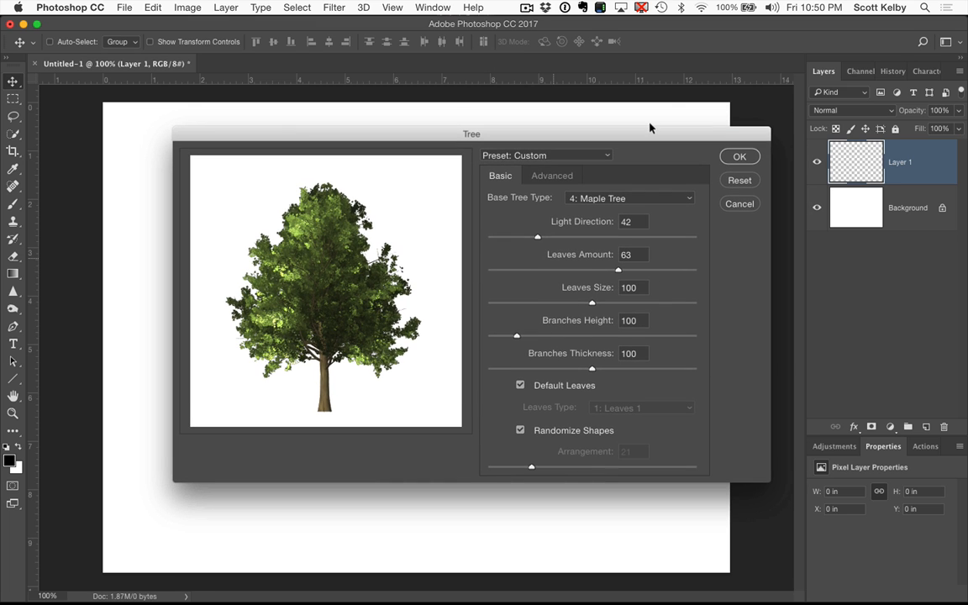
mouse_move(437, 225)
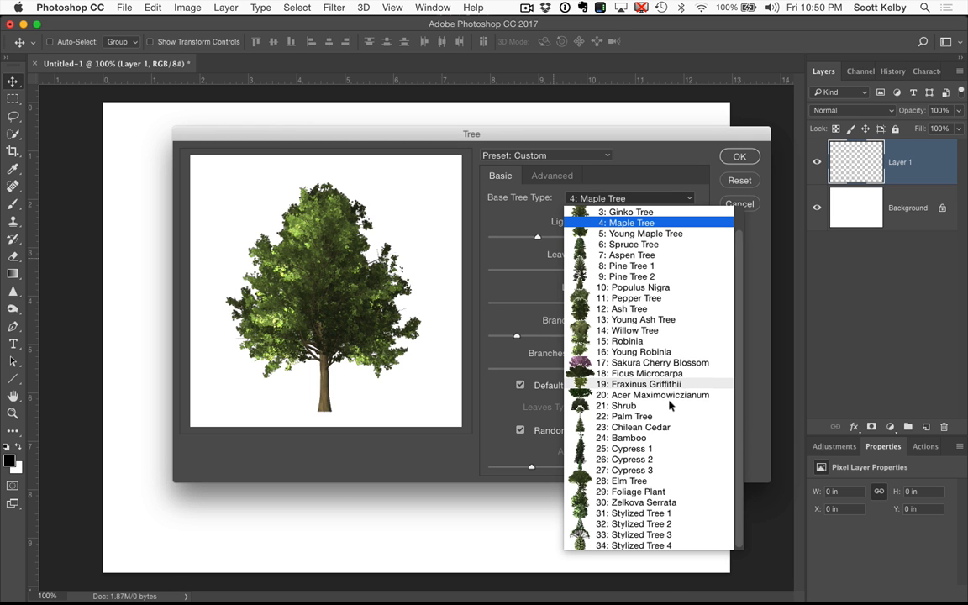
scroll(up, 3)
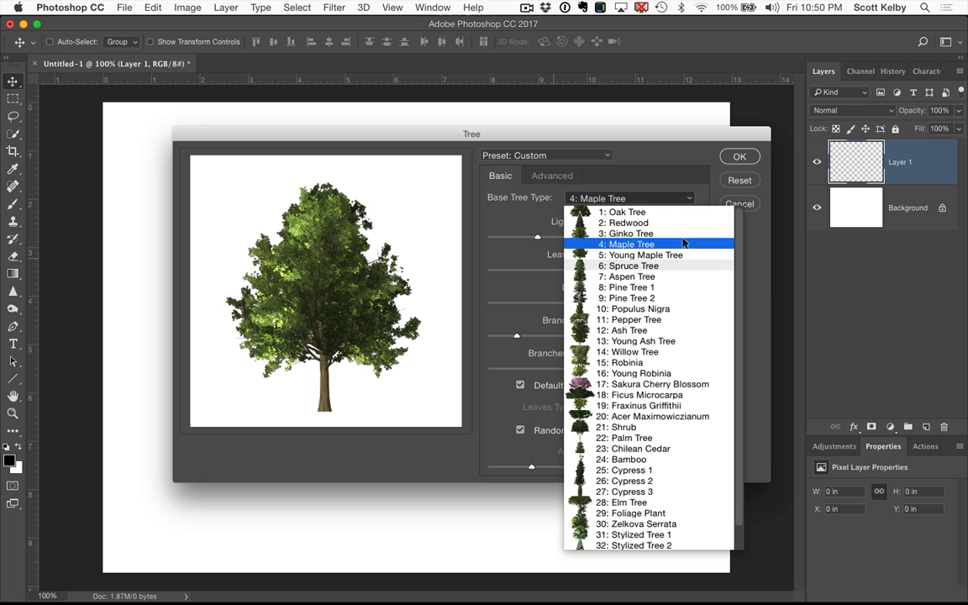
mouse_move(683, 308)
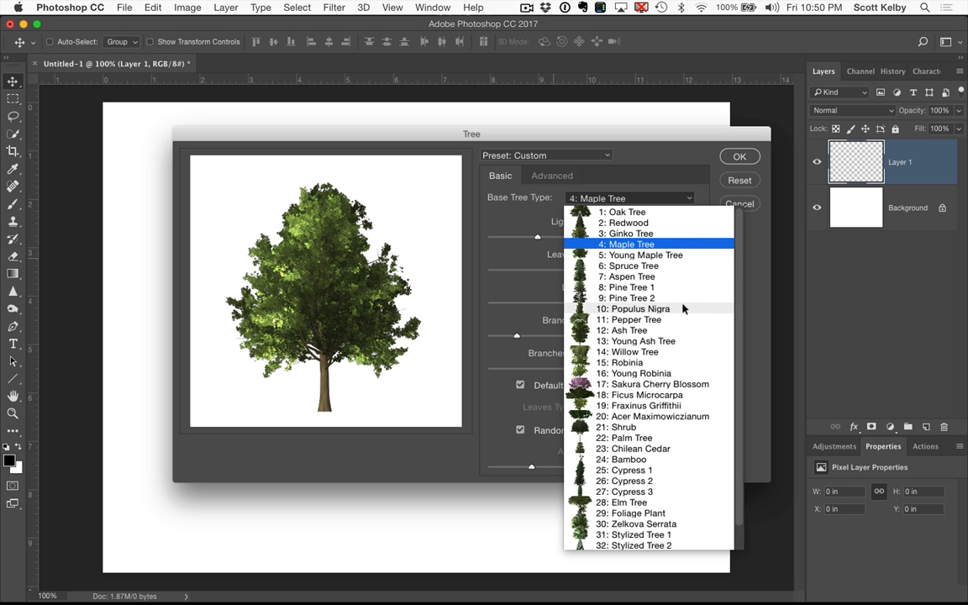
mouse_move(689, 395)
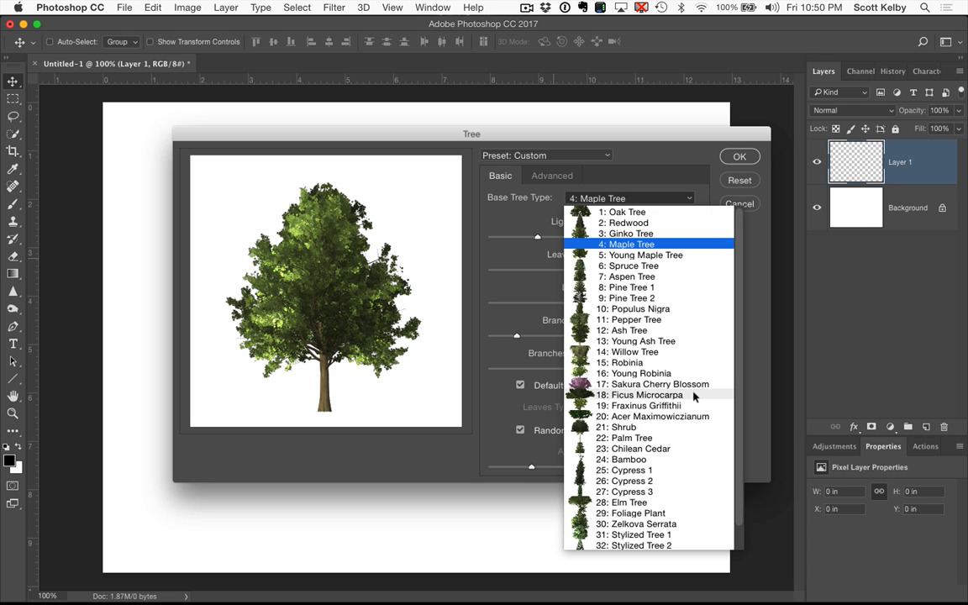
click(647, 395)
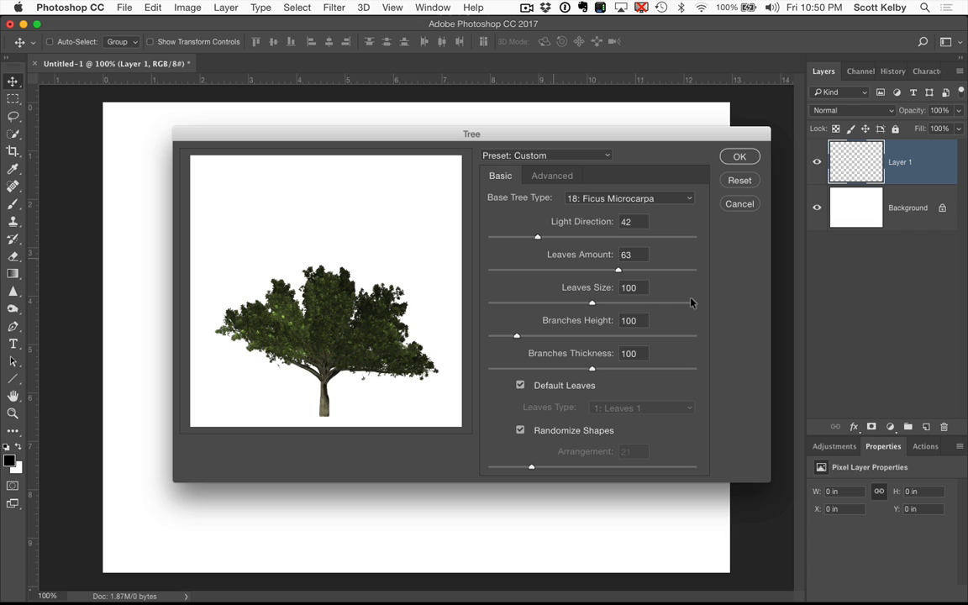
mouse_move(565, 244)
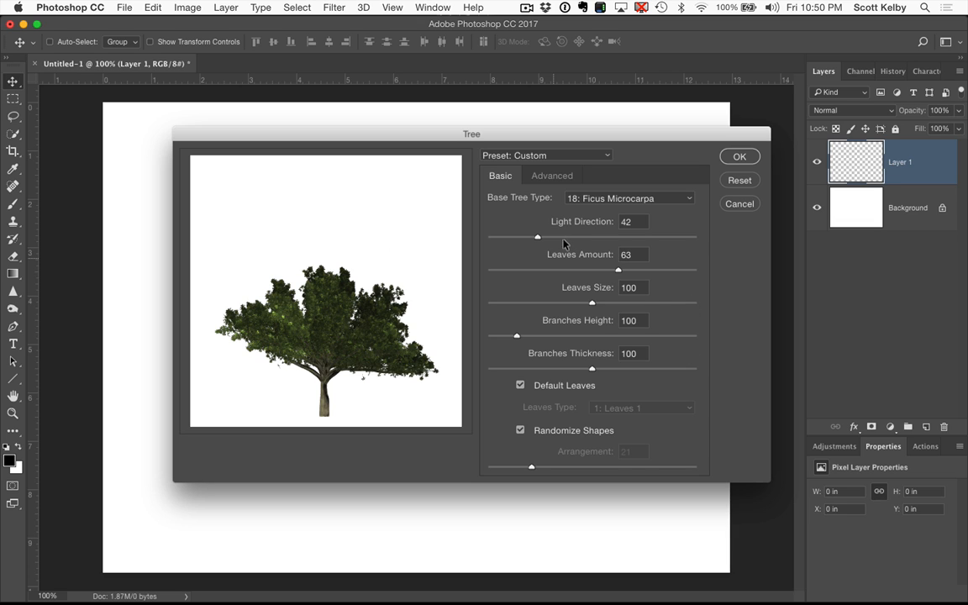
Set light direction 138, leaves amount 15, larger leaves, and adjust branch thickness
drag(539, 236, 503, 237)
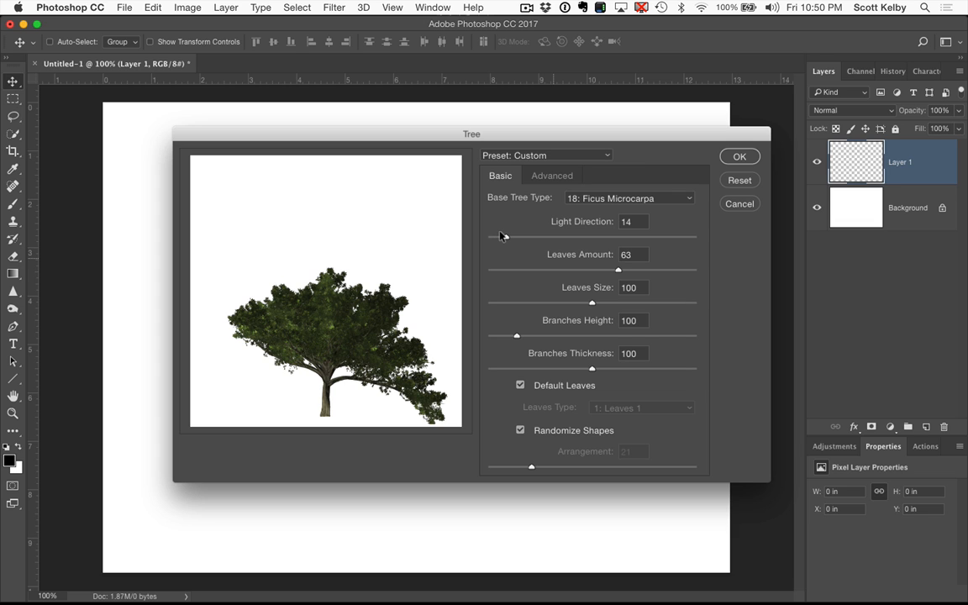
drag(504, 237, 643, 237)
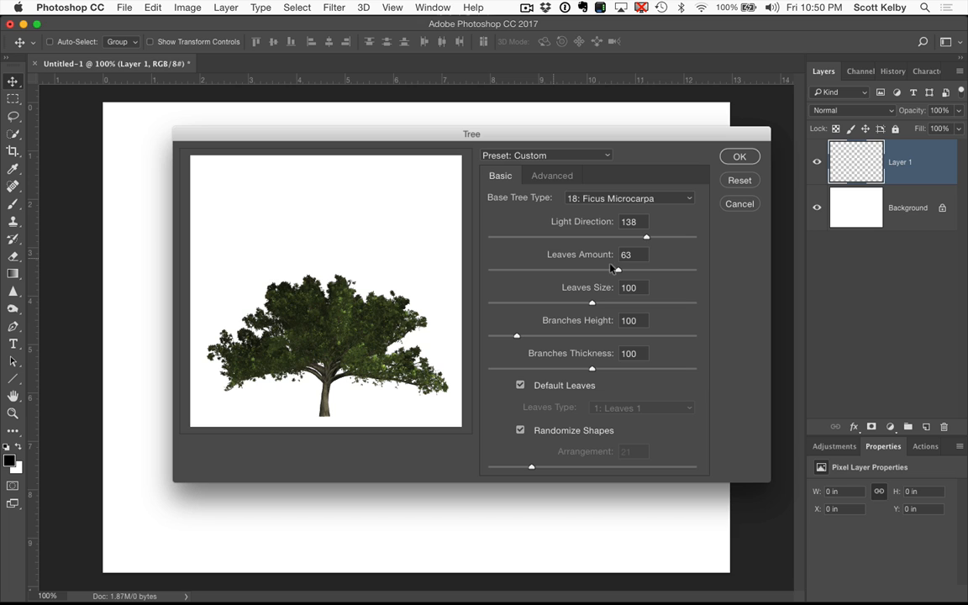
drag(600, 267, 546, 267)
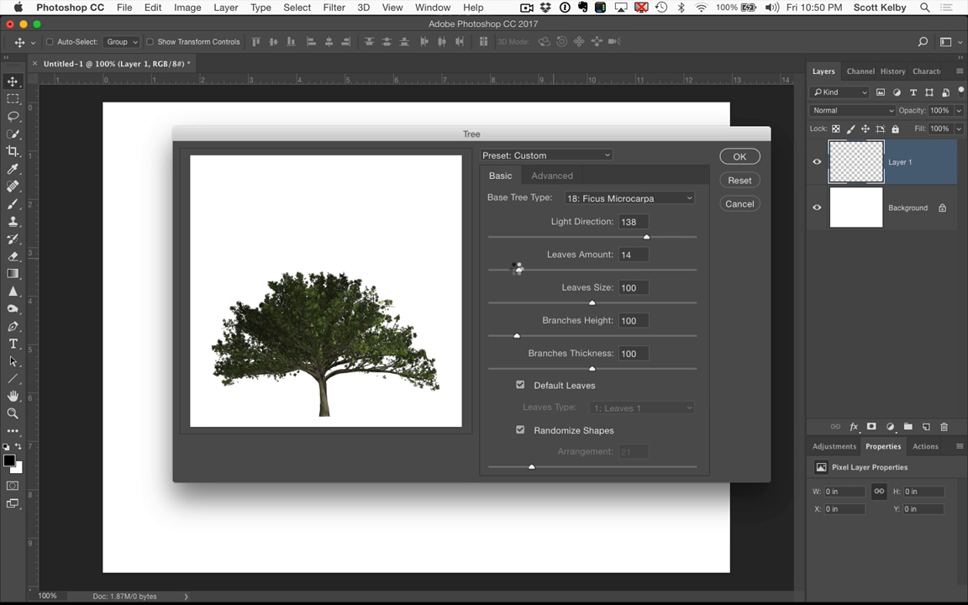
drag(517, 269, 519, 269)
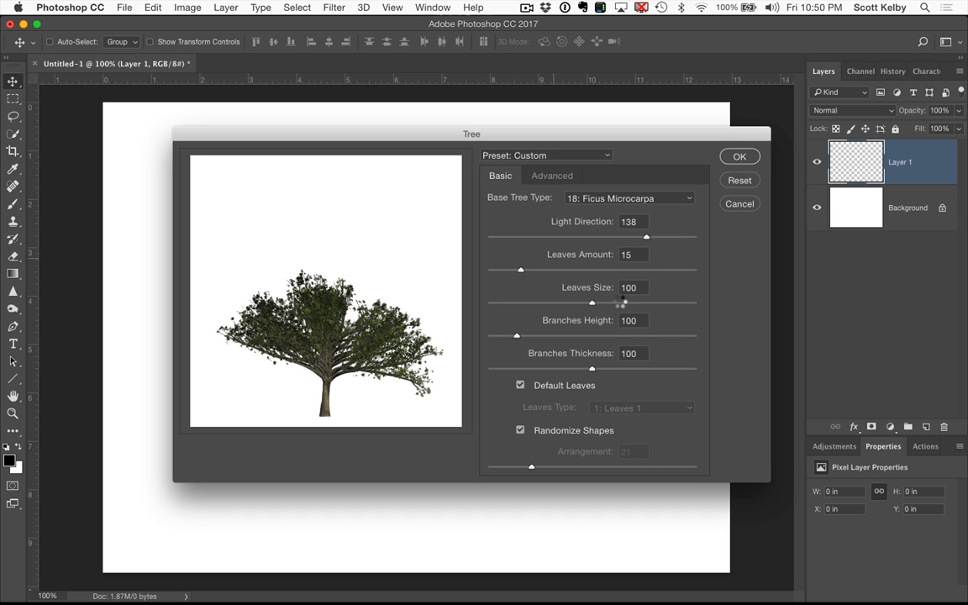
drag(593, 303, 622, 302)
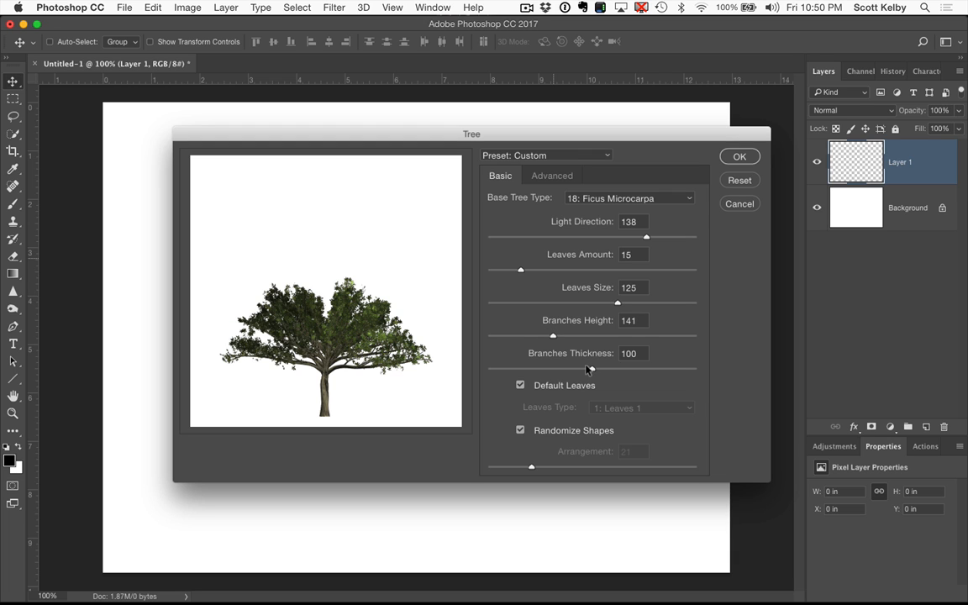
drag(589, 370, 547, 370)
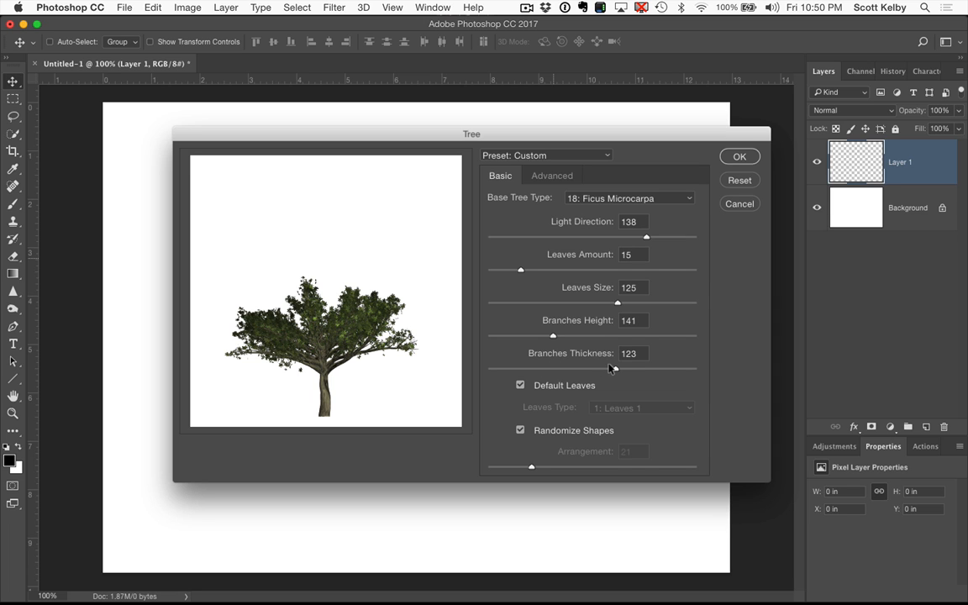
mouse_move(677, 195)
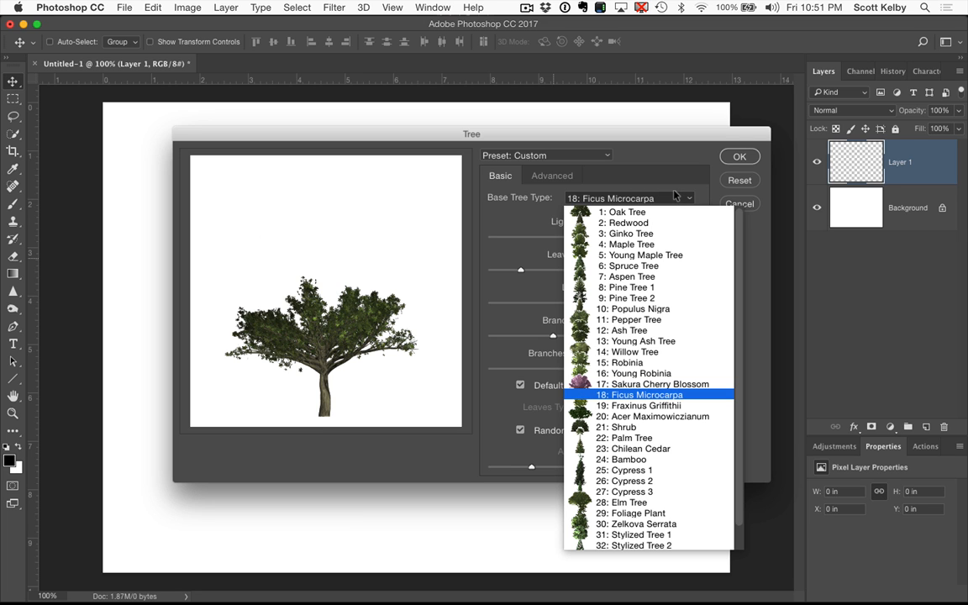
mouse_move(645, 255)
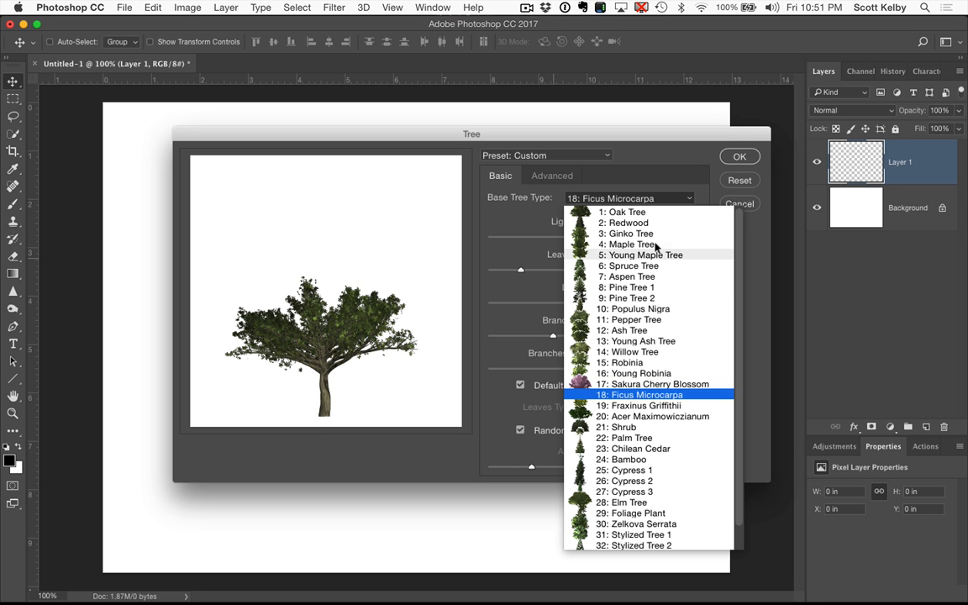
Pick 4: Maple Tree from the Base Tree Type dropdown
click(629, 244)
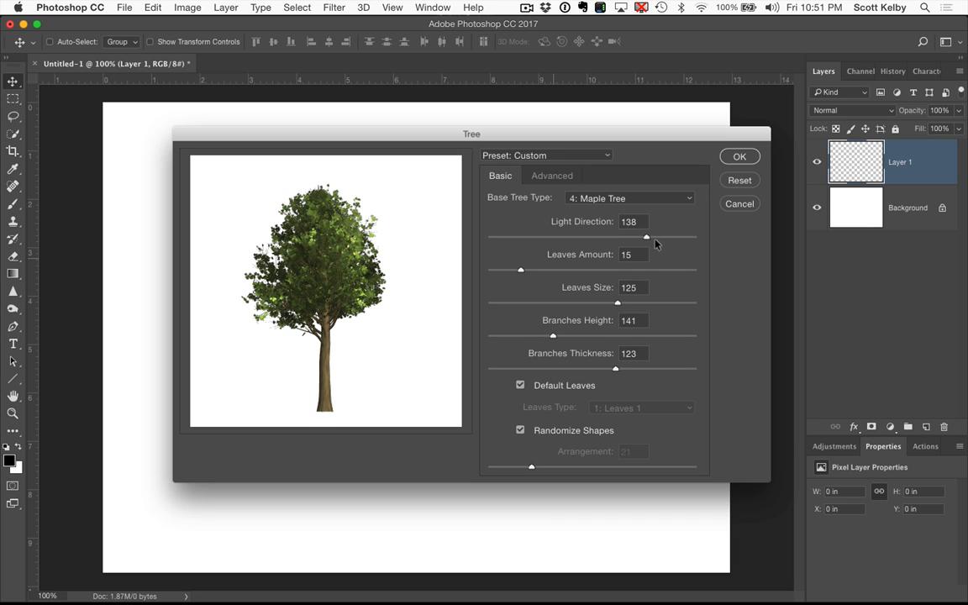
mouse_move(667, 326)
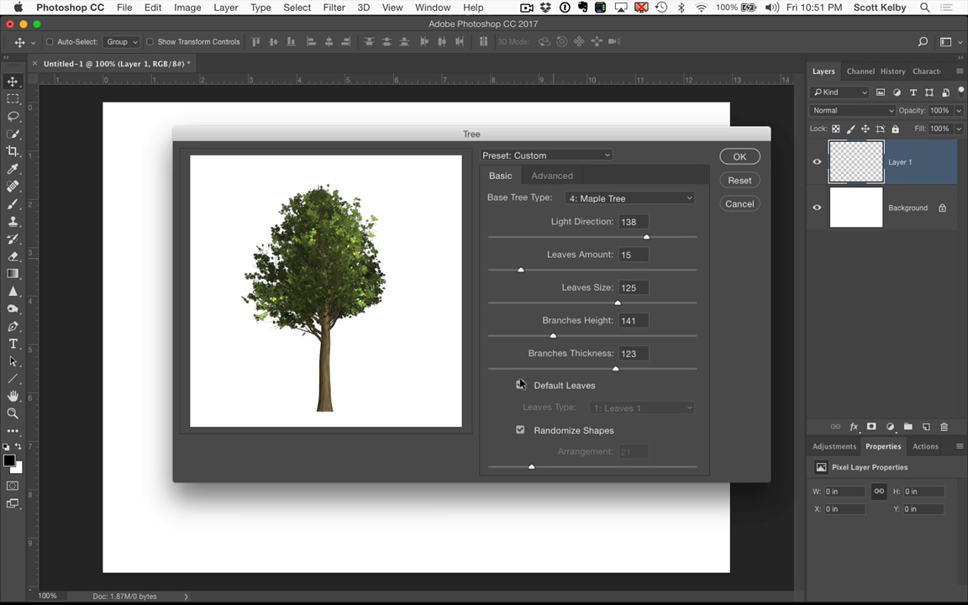
Use custom Leaves Type 10, light direction 64, thinner branches, and render the tree
click(520, 385)
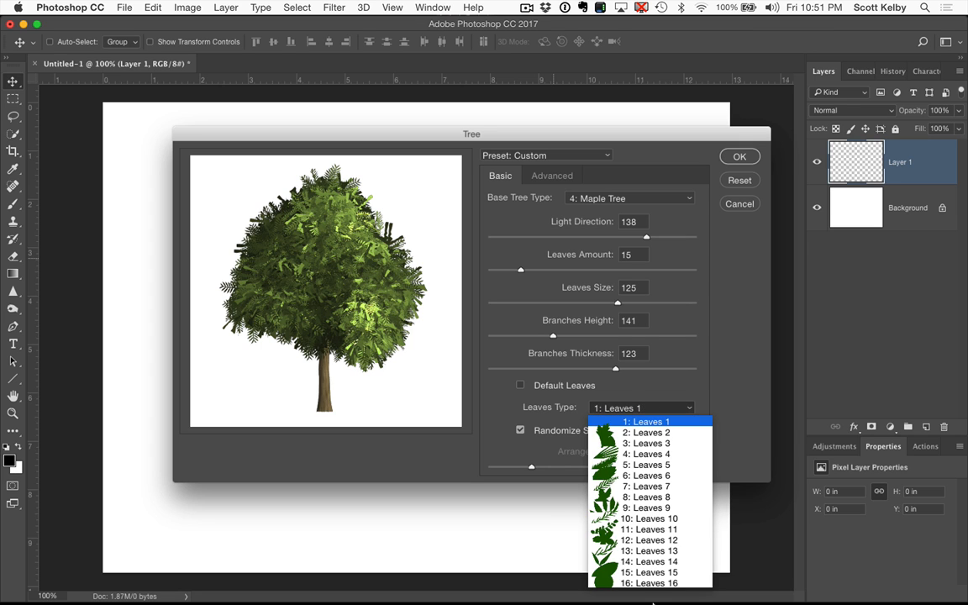
click(651, 519)
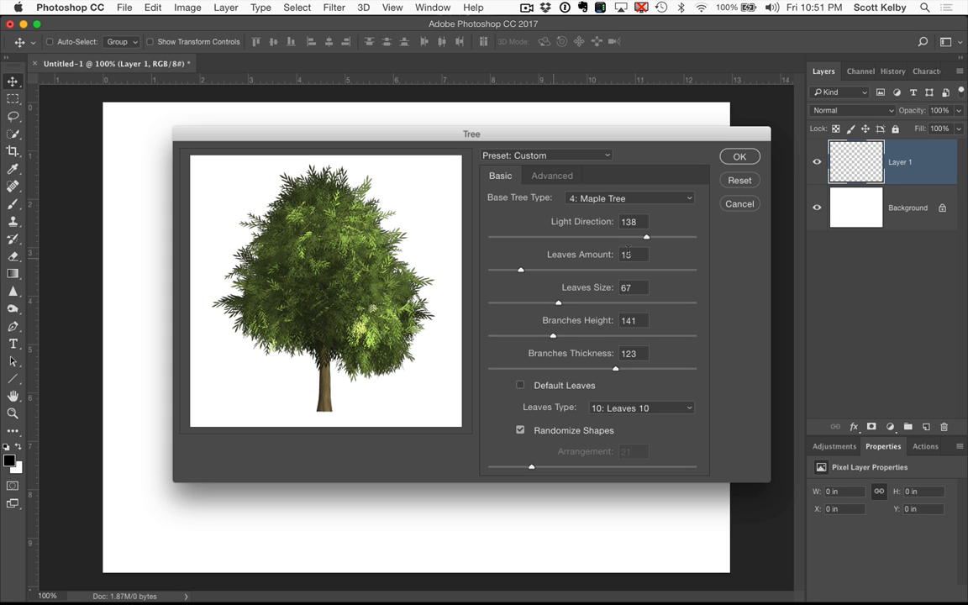
drag(646, 236, 563, 237)
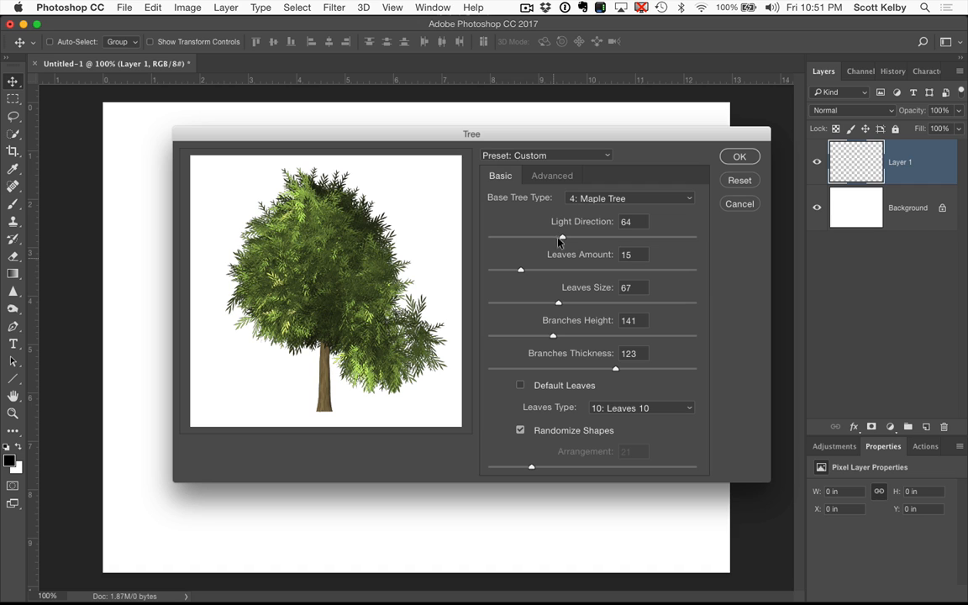
drag(616, 369, 578, 368)
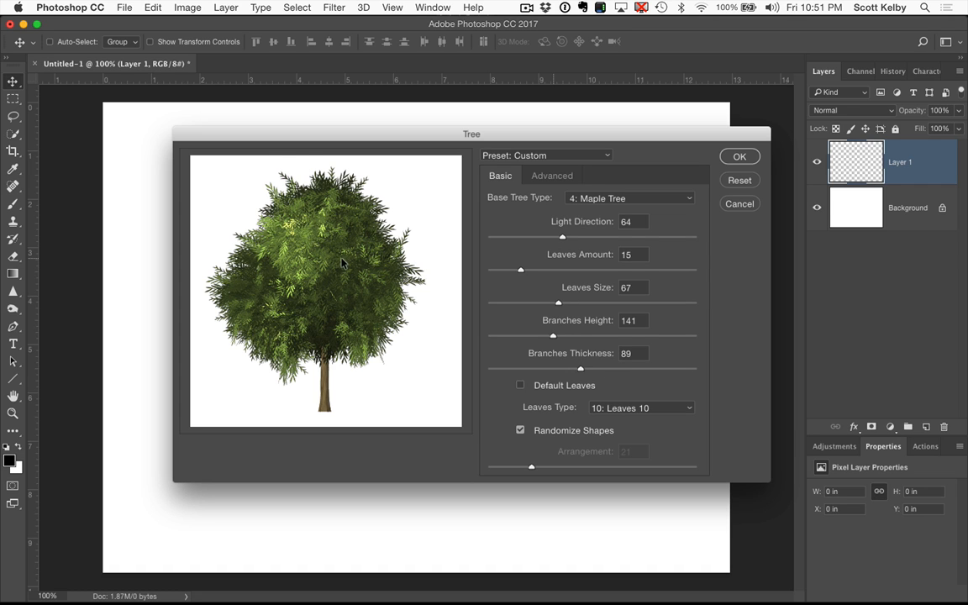
mouse_move(584, 452)
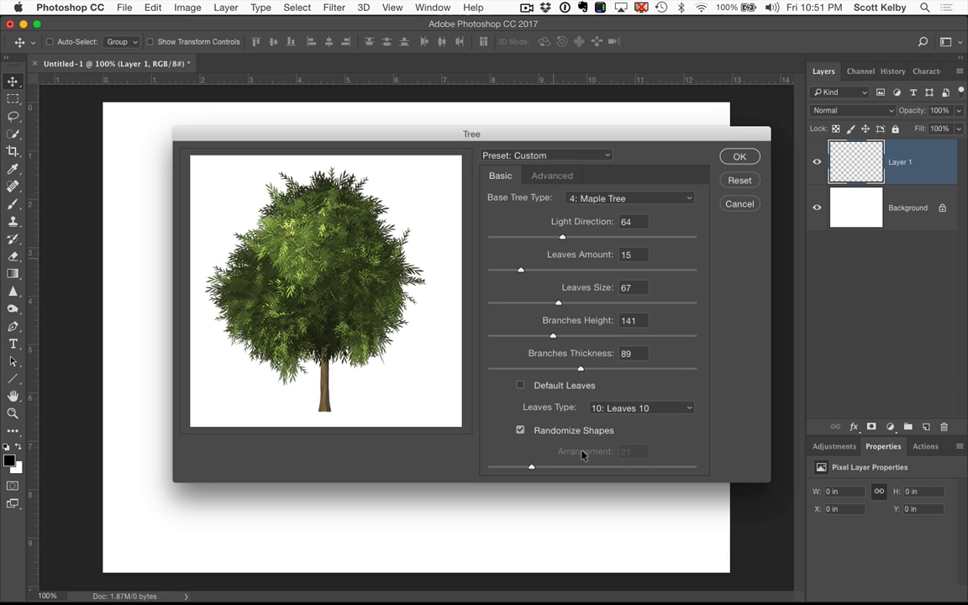
mouse_move(565, 439)
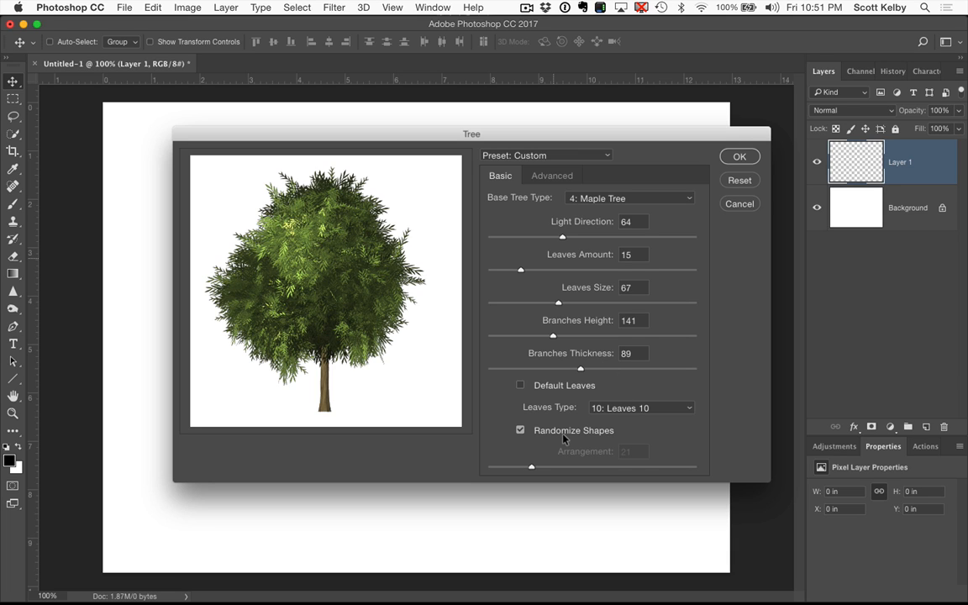
mouse_move(740, 195)
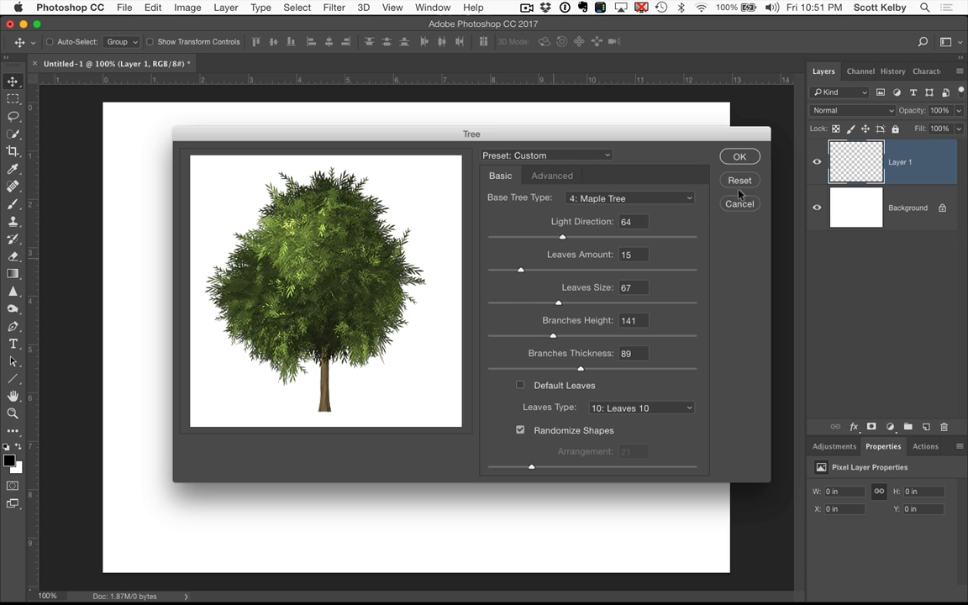
click(740, 157)
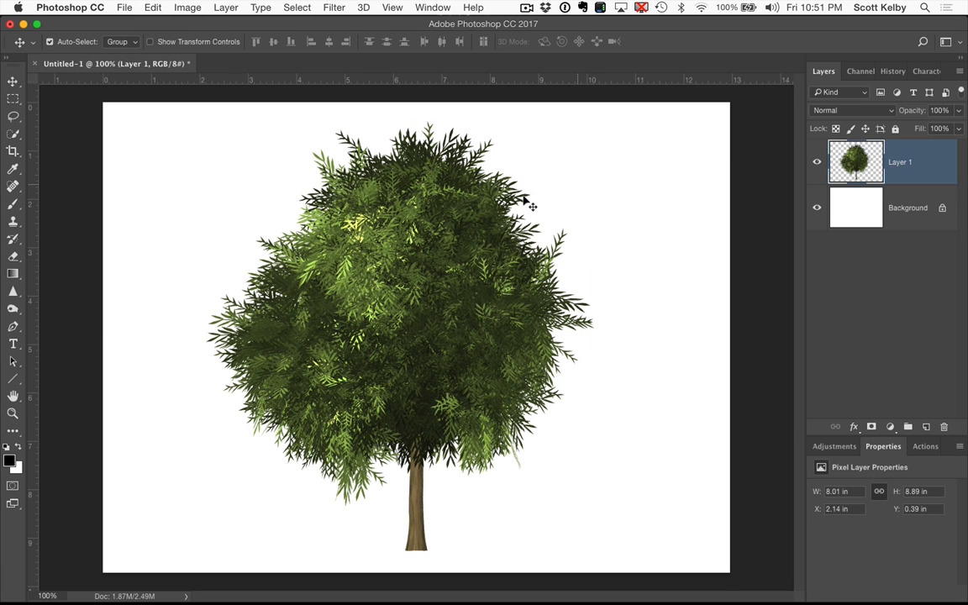
Free Transform the rendered maple tree and start scaling it down from a corner
key(cmd+t)
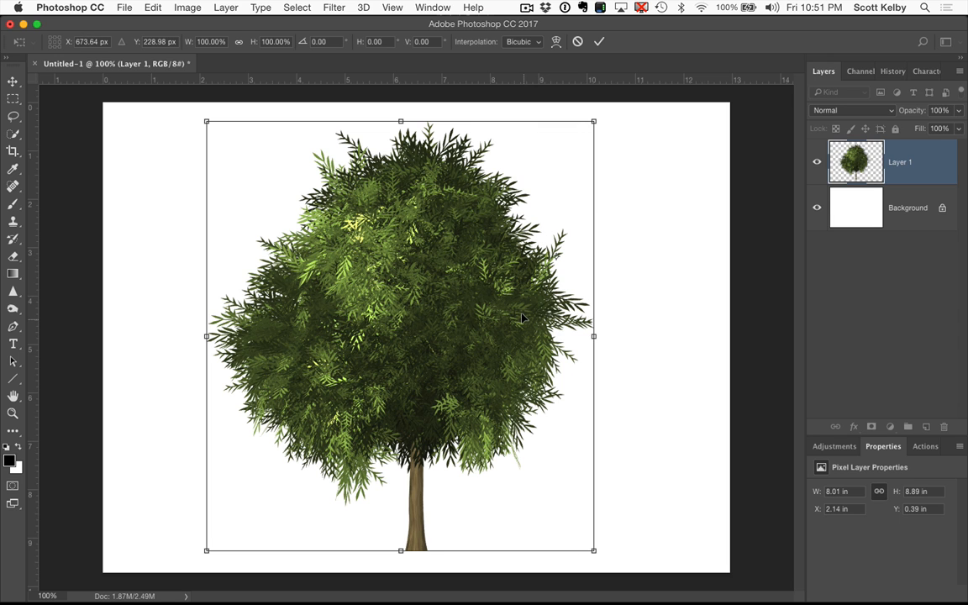
mouse_move(594, 120)
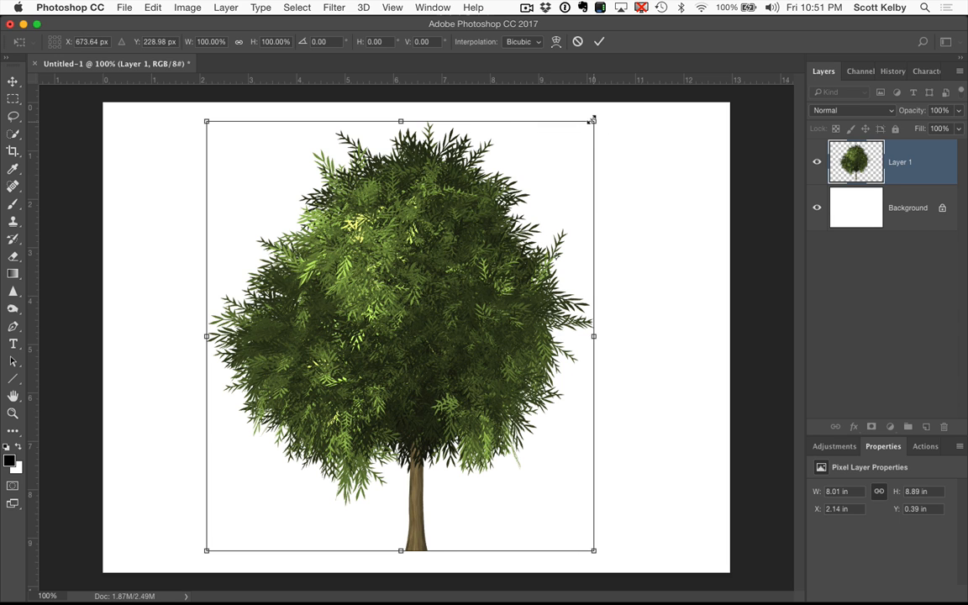
click(599, 41)
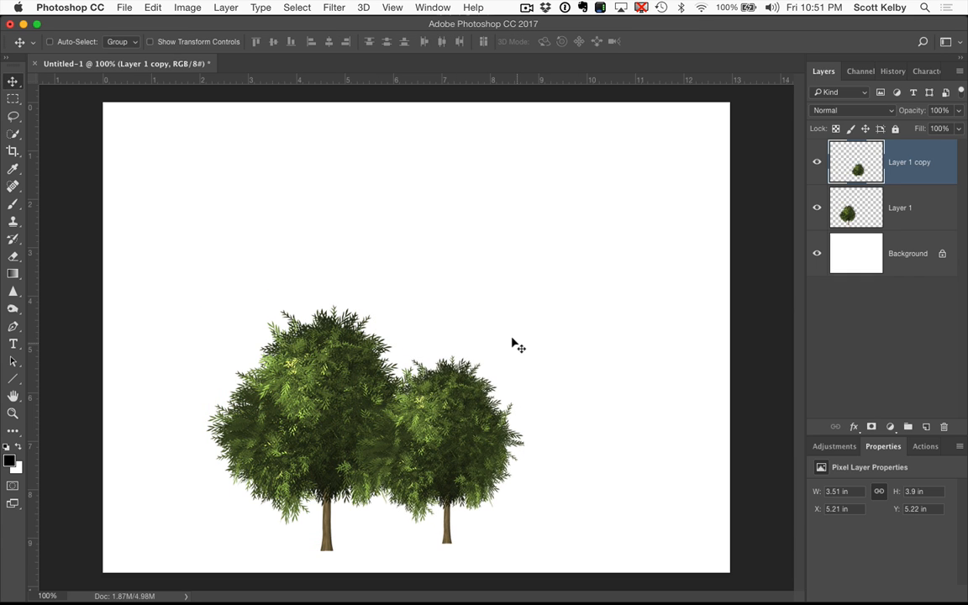
mouse_move(605, 336)
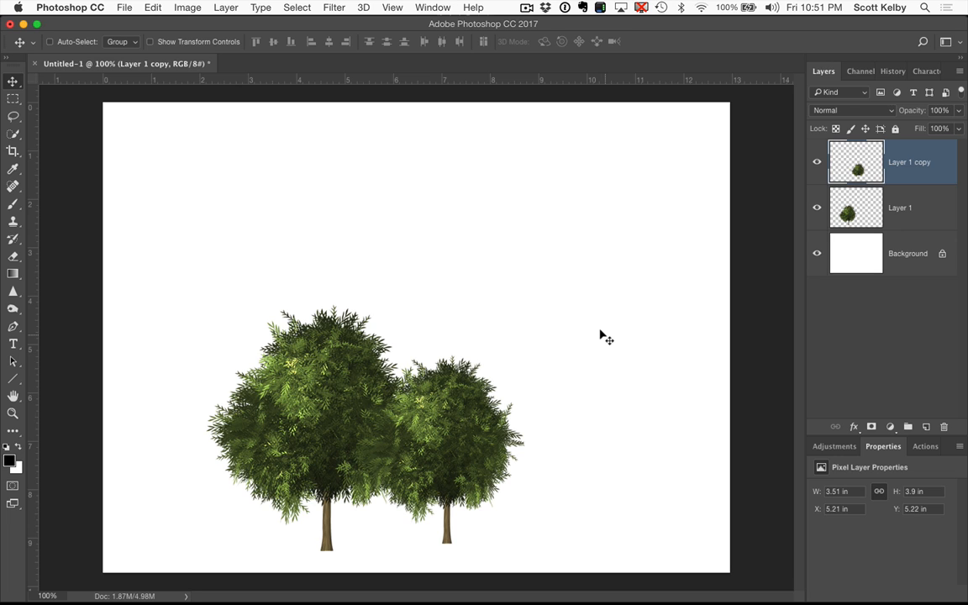